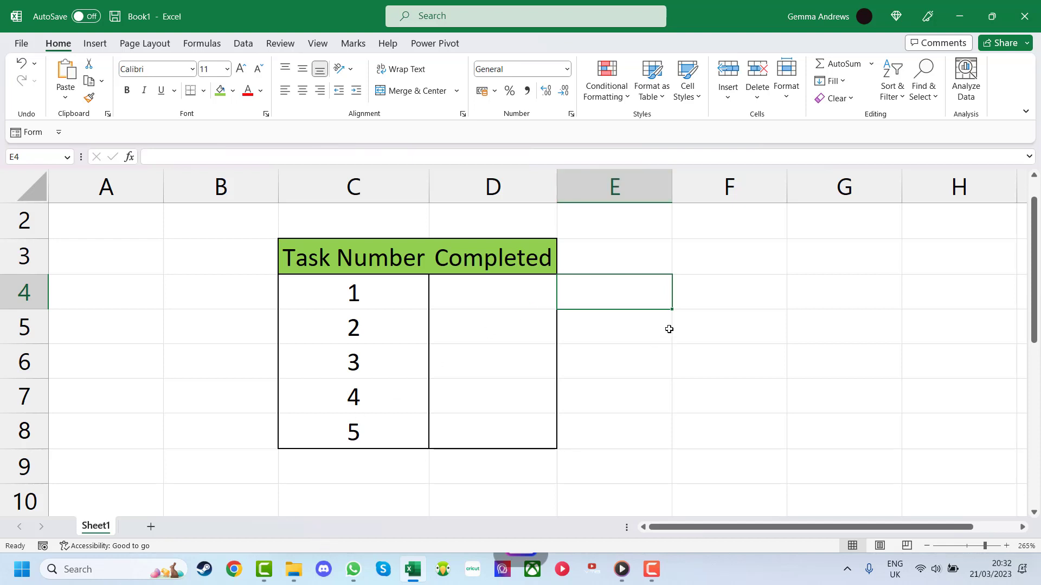
{"action": "mouse_move", "coordinate": [657, 325]}
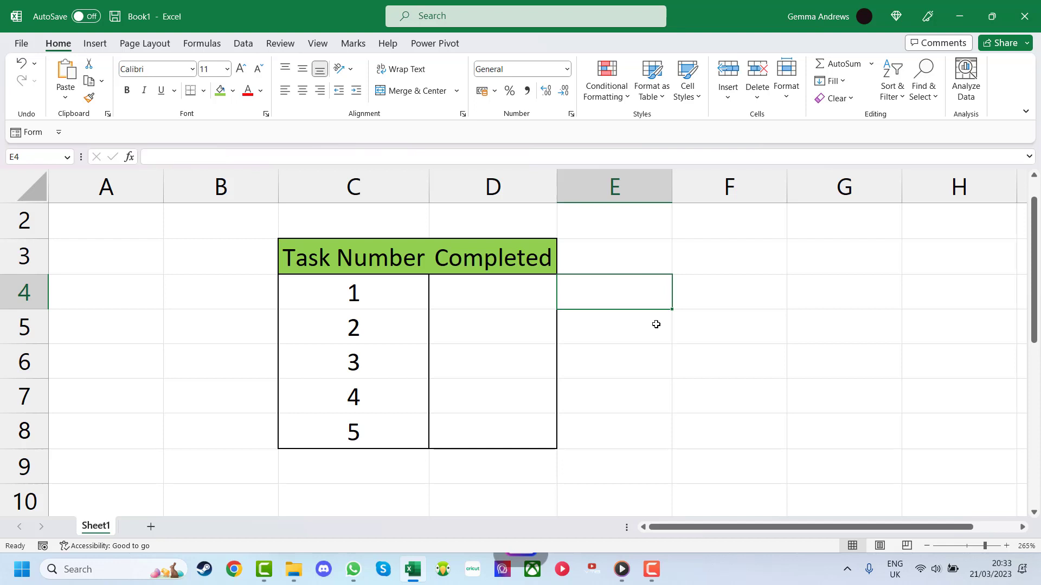
{"action": "mouse_move", "coordinate": [528, 201]}
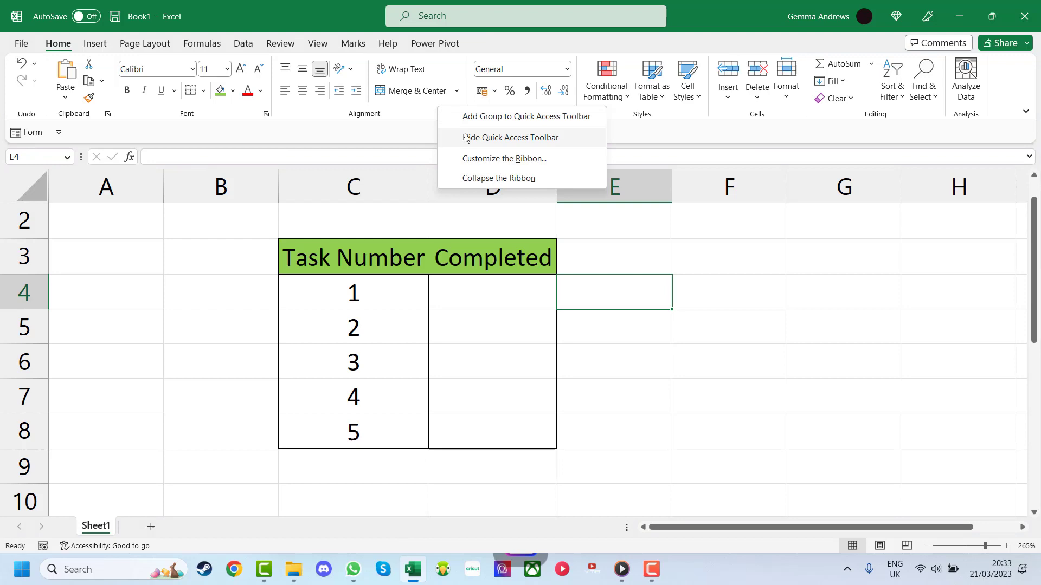
Step: Enable the Developer tab via Customize the Ribbon under Main Tabs
{"action": "left_click", "coordinate": [504, 158]}
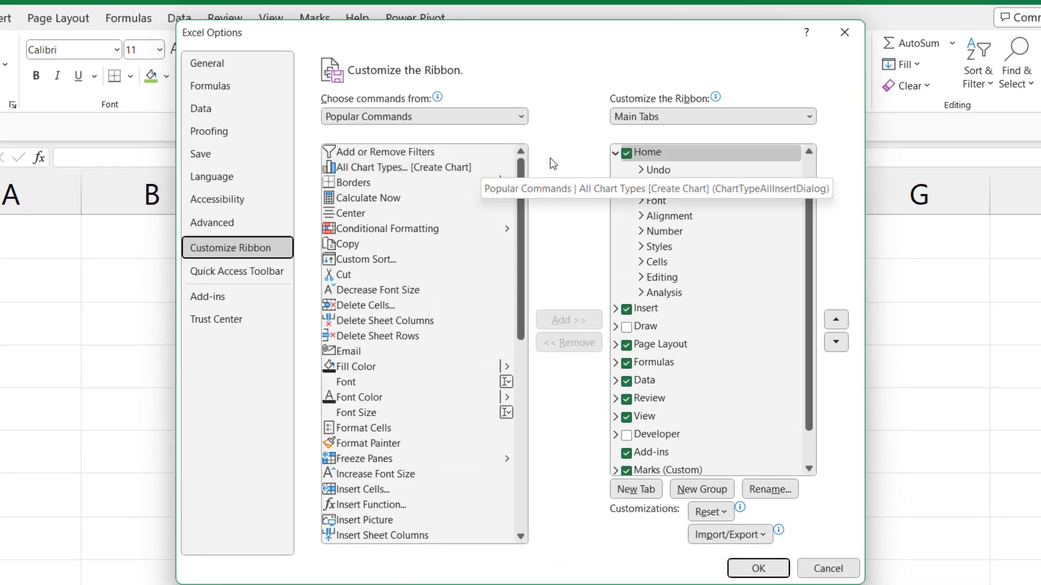
{"action": "left_click", "coordinate": [627, 434]}
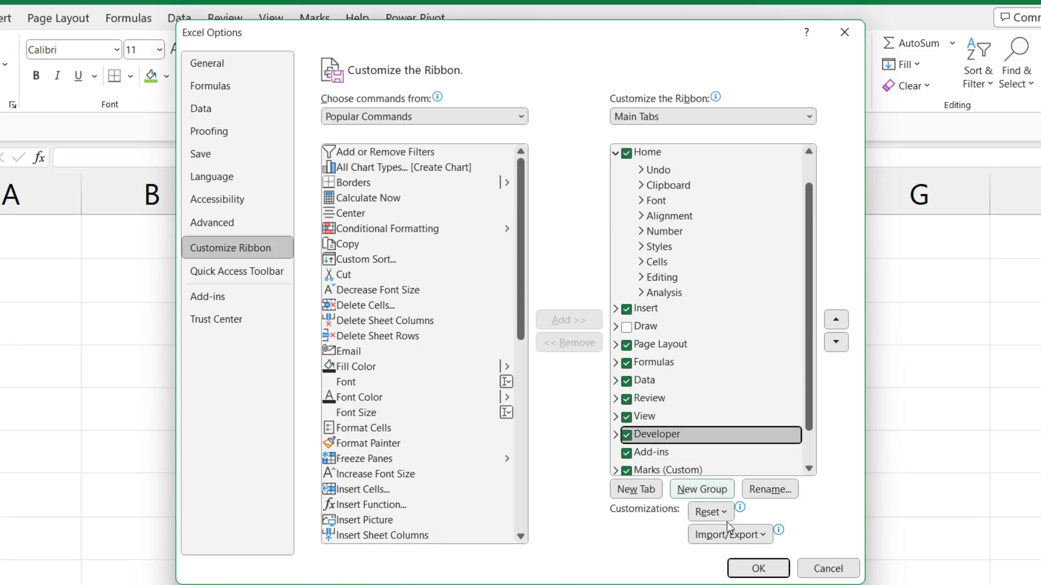
{"action": "left_click", "coordinate": [757, 568]}
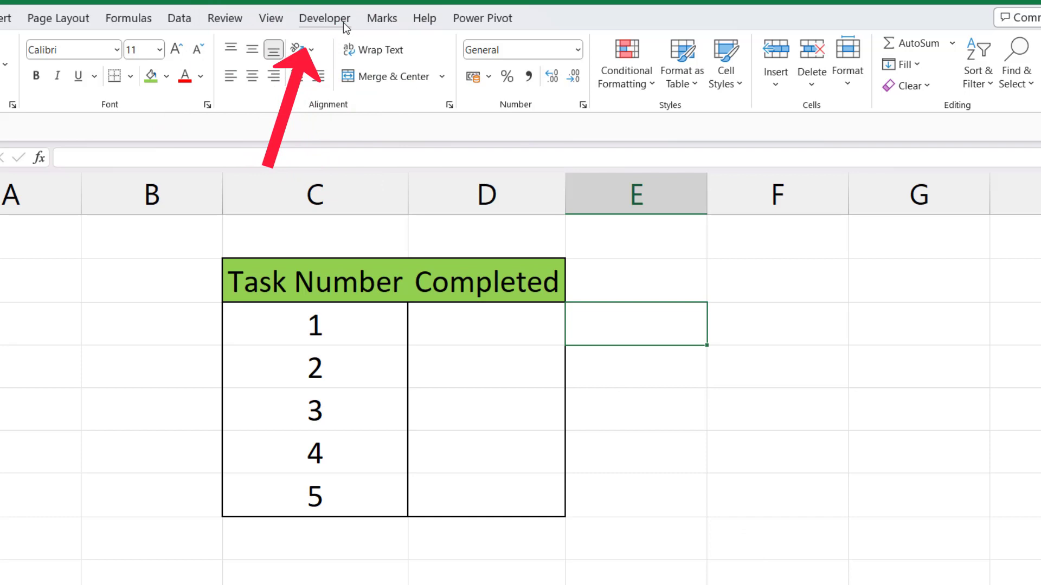
Step: Show the Developer tab's Insert controls dropdown listing form and ActiveX controls
{"action": "left_click", "coordinate": [325, 18]}
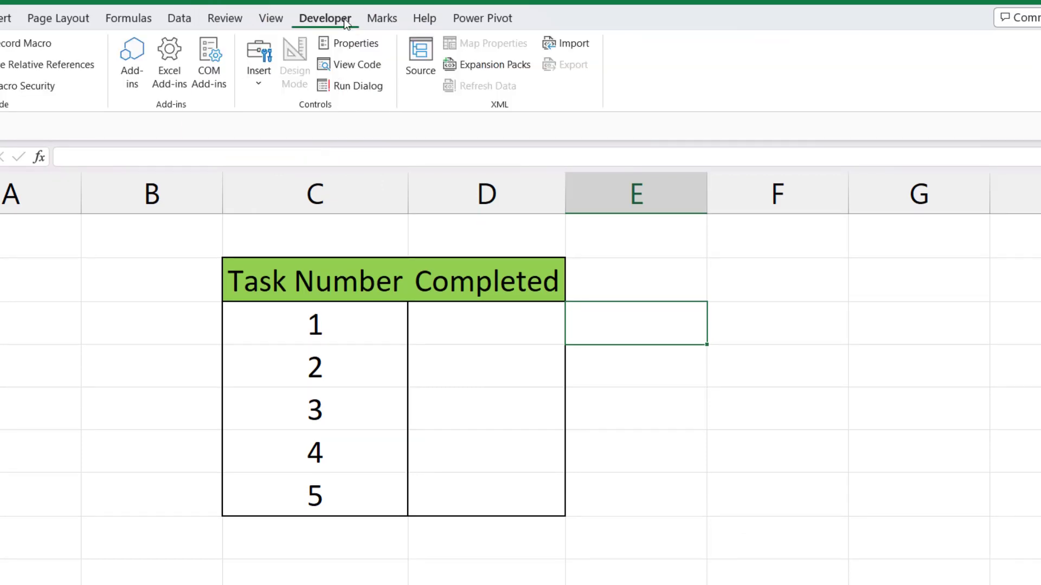
{"action": "left_click", "coordinate": [258, 63]}
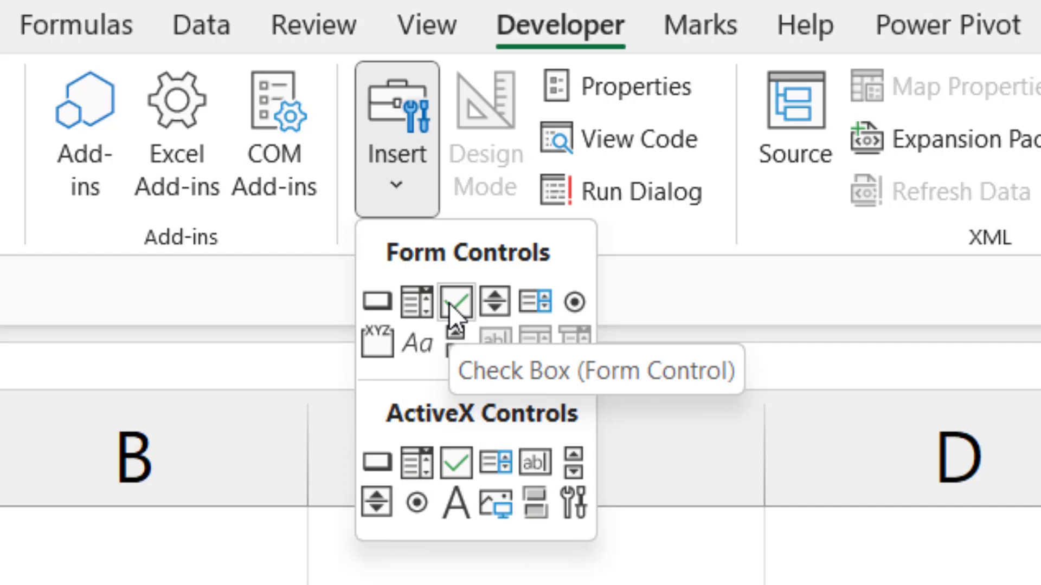
Step: Insert a form-control checkbox in D4 and delete its 'Check Box 1' label
{"action": "left_click", "coordinate": [455, 302]}
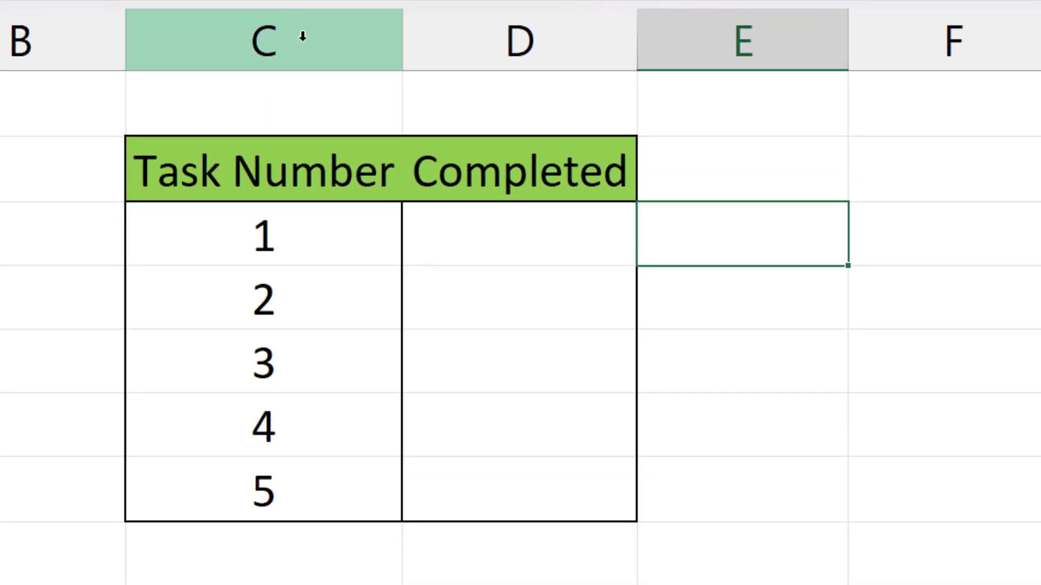
{"action": "mouse_move", "coordinate": [464, 225]}
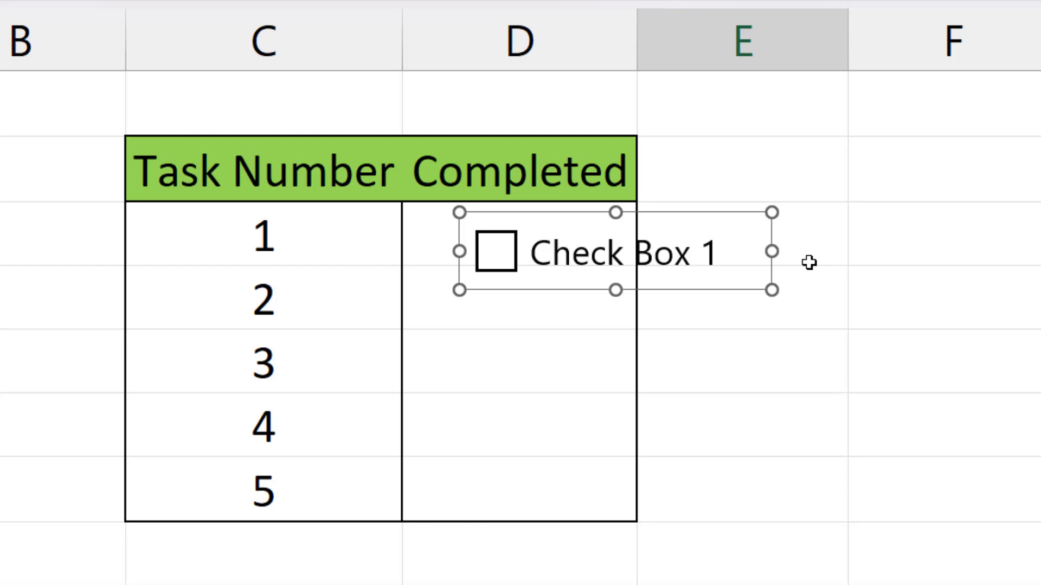
{"action": "mouse_move", "coordinate": [723, 259]}
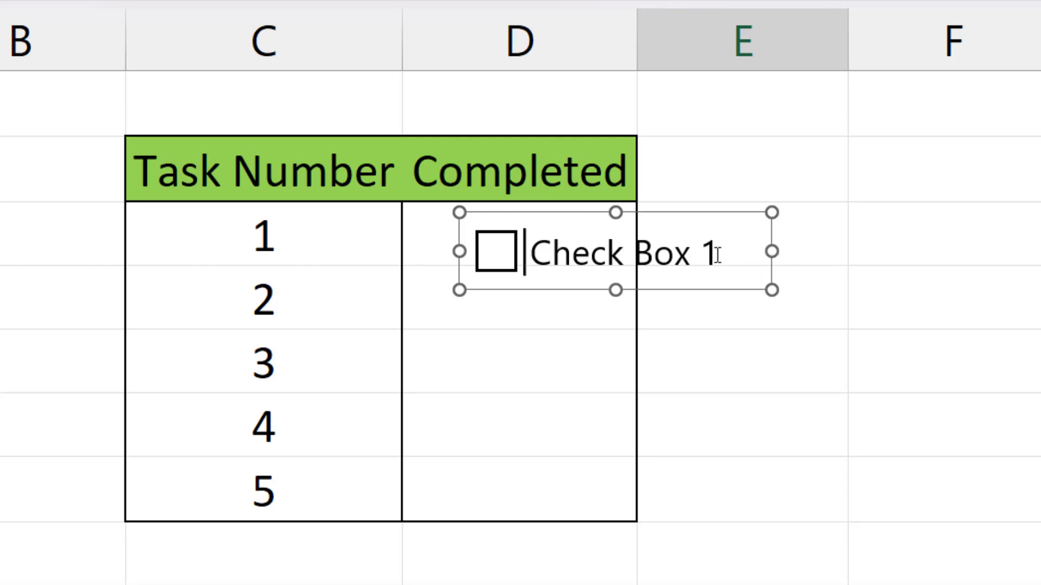
{"action": "key", "text": "backspace"}
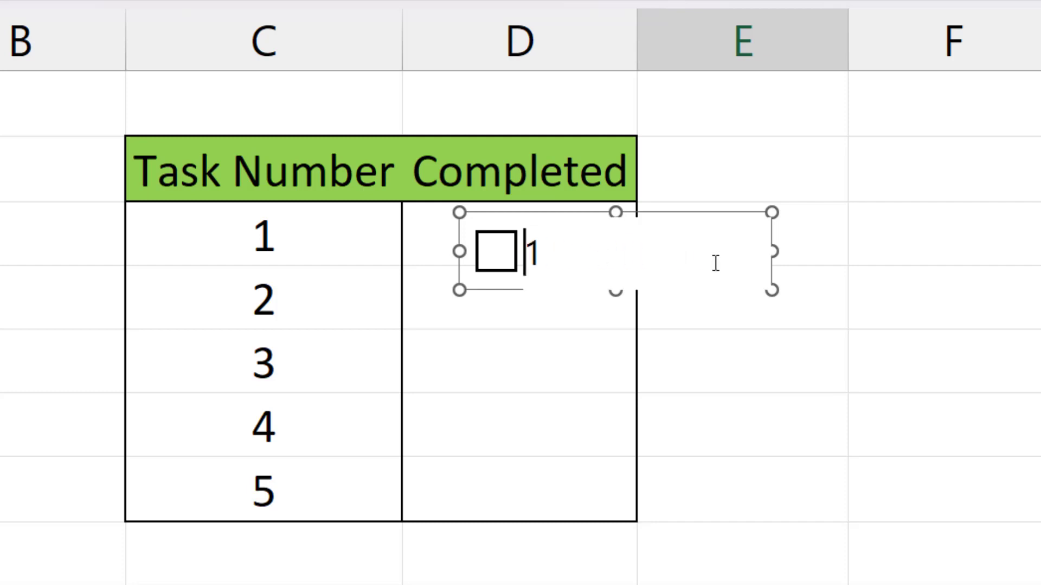
{"action": "left_click", "coordinate": [720, 279]}
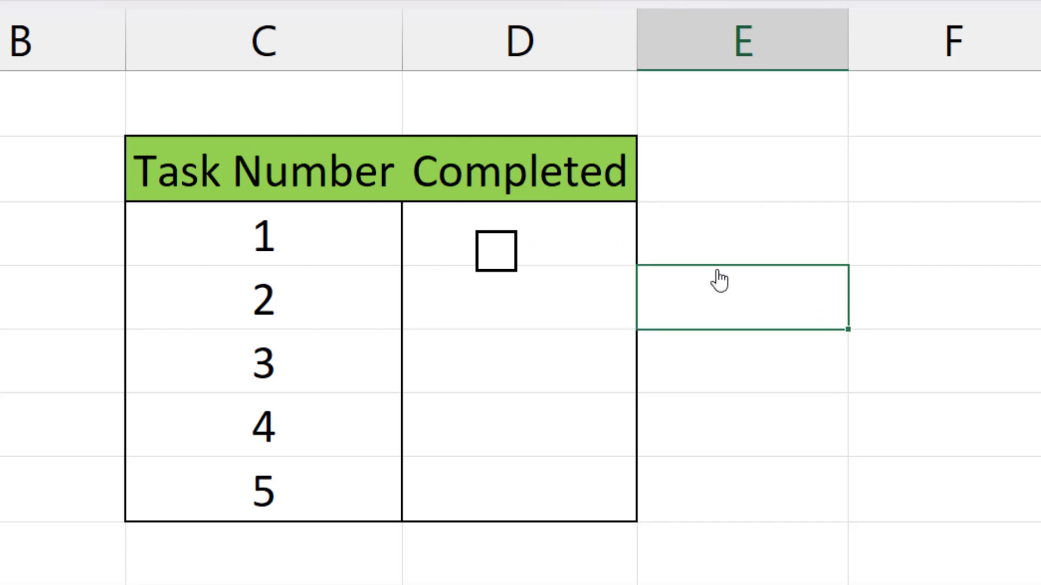
{"action": "left_click", "coordinate": [495, 251]}
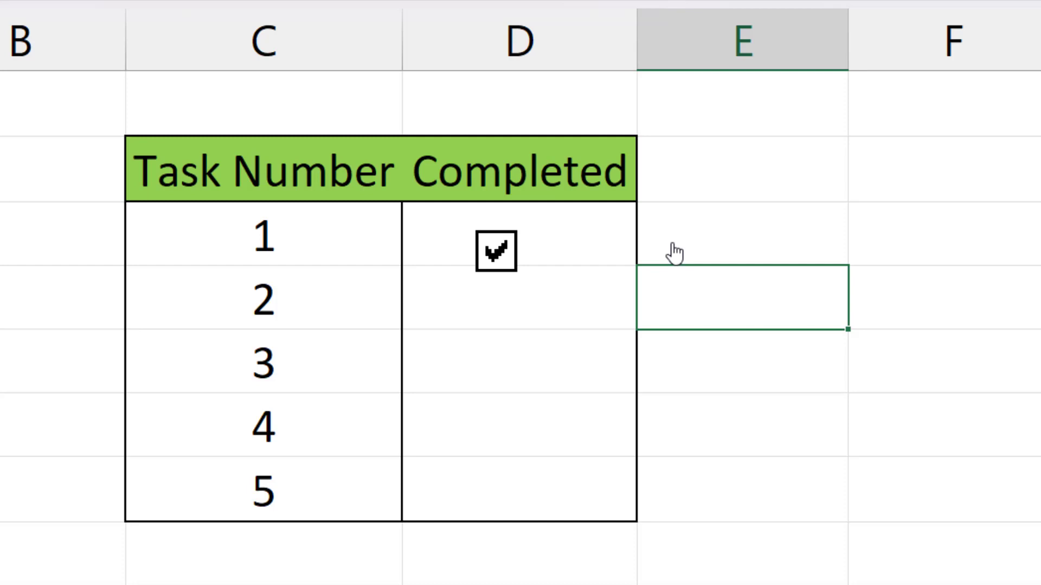
{"action": "left_click", "coordinate": [495, 252]}
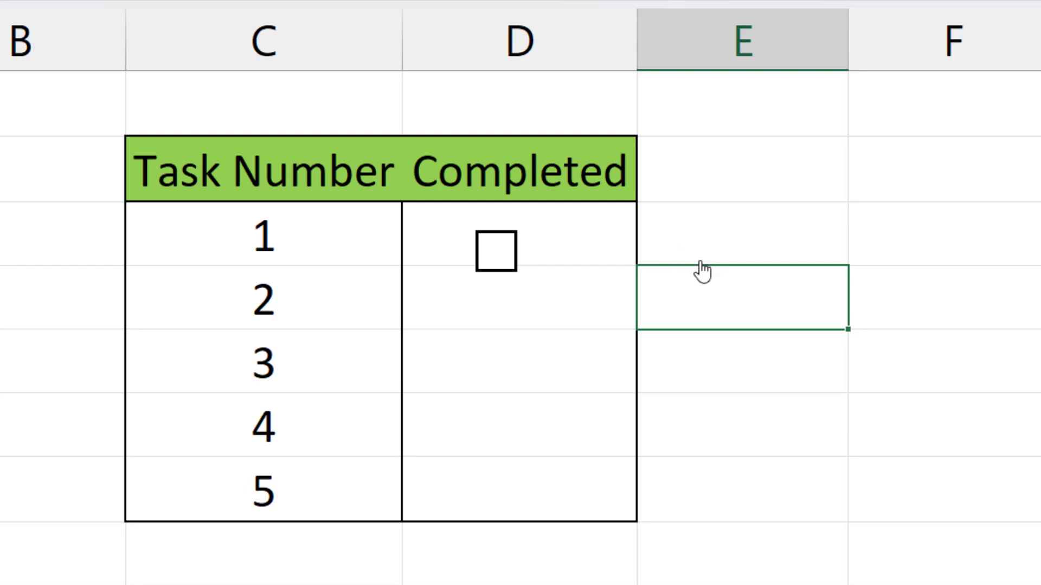
{"action": "left_click", "coordinate": [495, 251]}
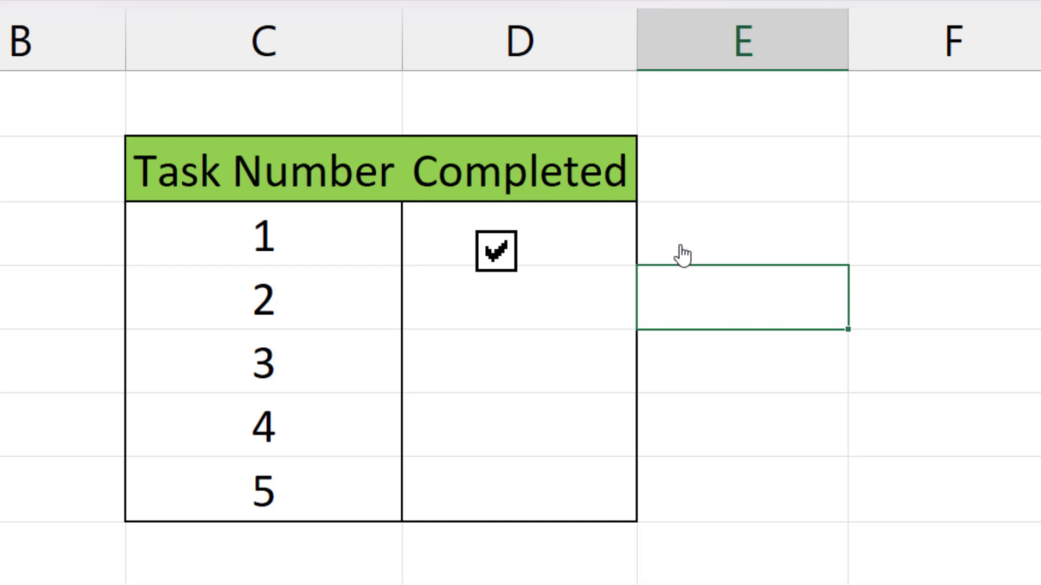
{"action": "left_click", "coordinate": [495, 251]}
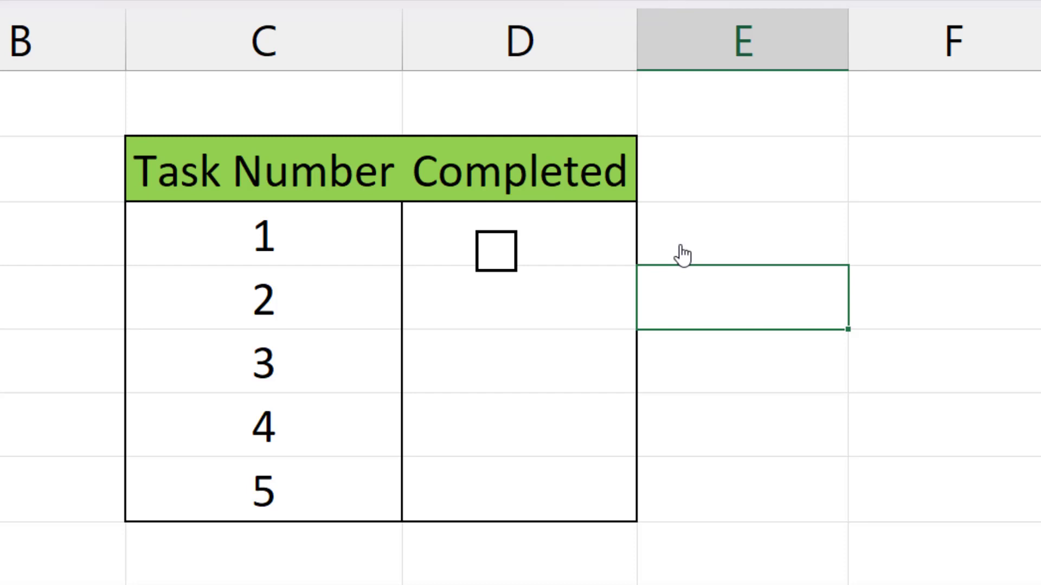
{"action": "mouse_move", "coordinate": [614, 259]}
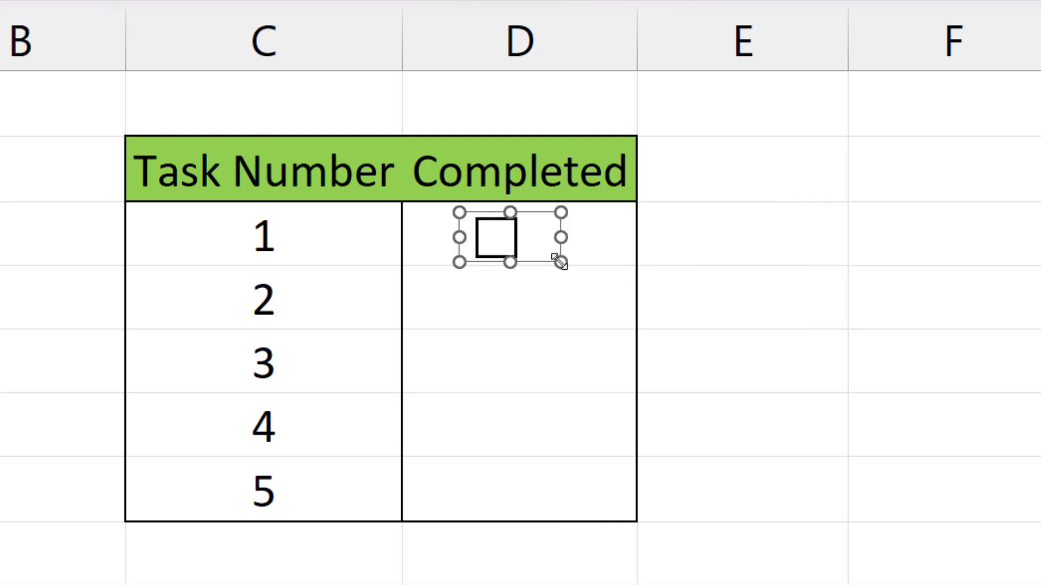
{"action": "mouse_move", "coordinate": [587, 254]}
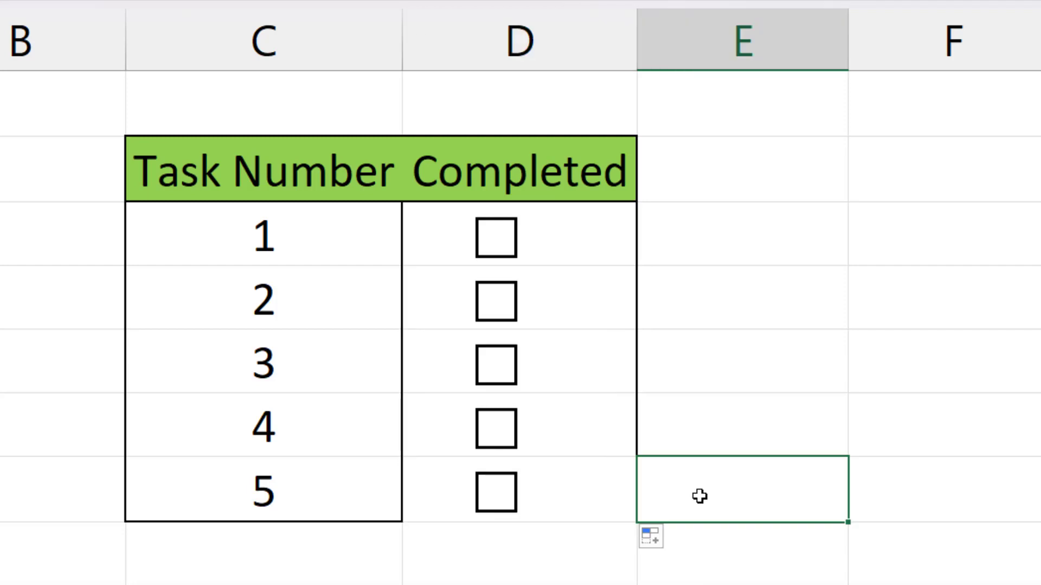
Step: Tick a checkbox in the Completed column to mark a task done
{"action": "left_click", "coordinate": [496, 237]}
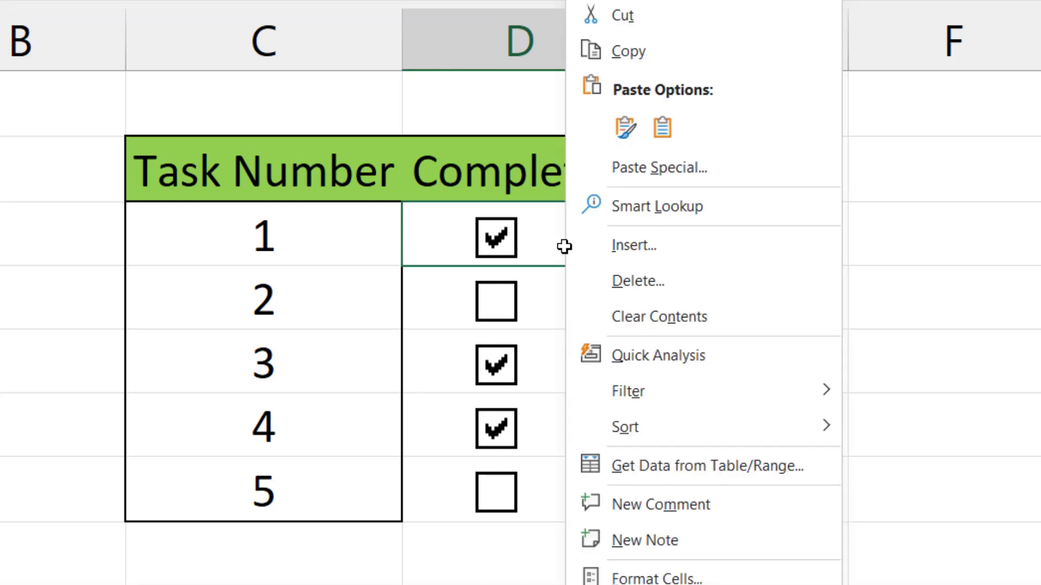
Step: Cut the task 1 checkbox from its Completed cell and deselect
{"action": "right_click", "coordinate": [496, 237]}
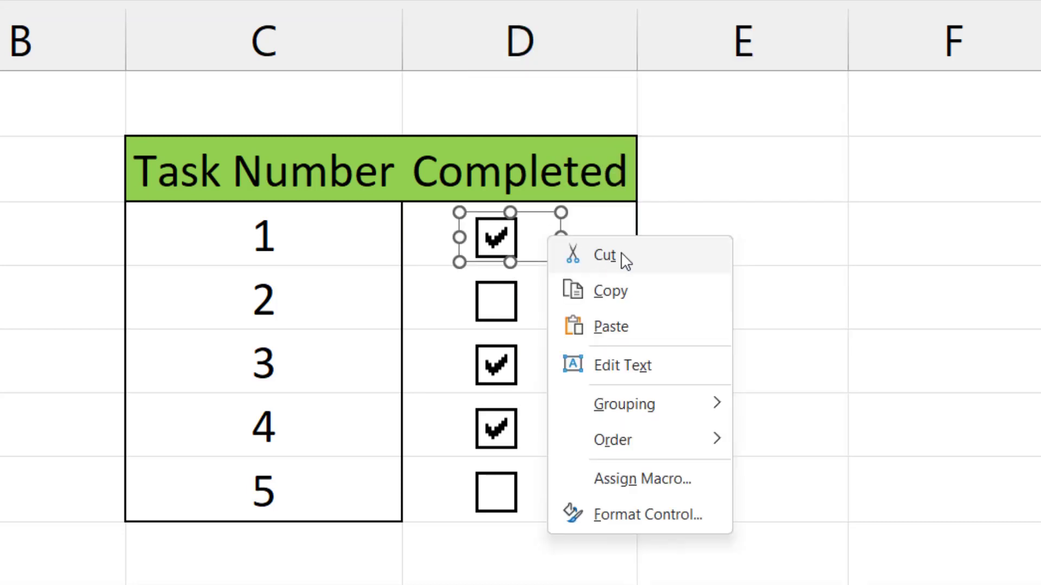
{"action": "left_click", "coordinate": [603, 254]}
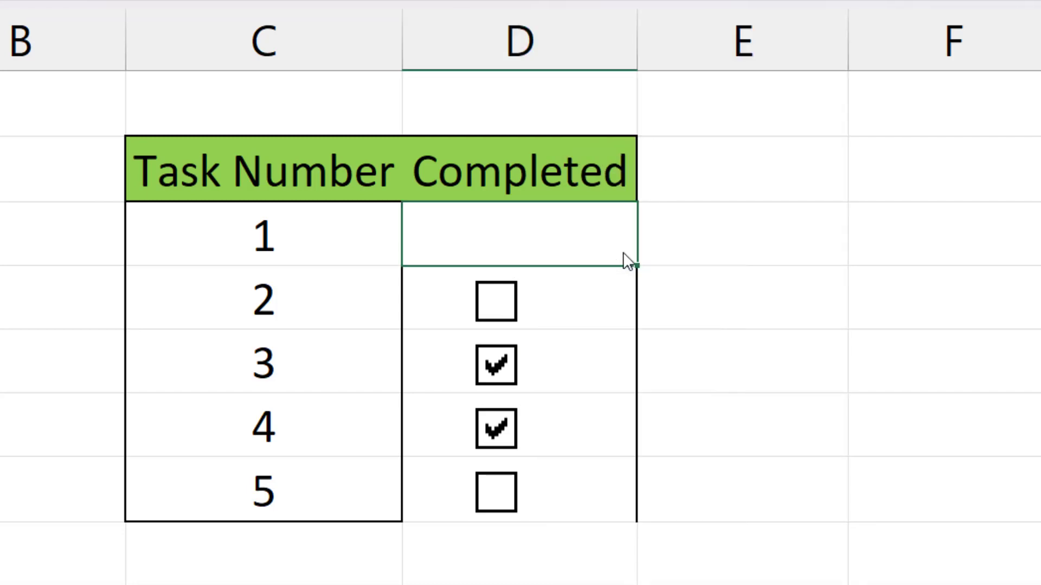
{"action": "left_click", "coordinate": [742, 234]}
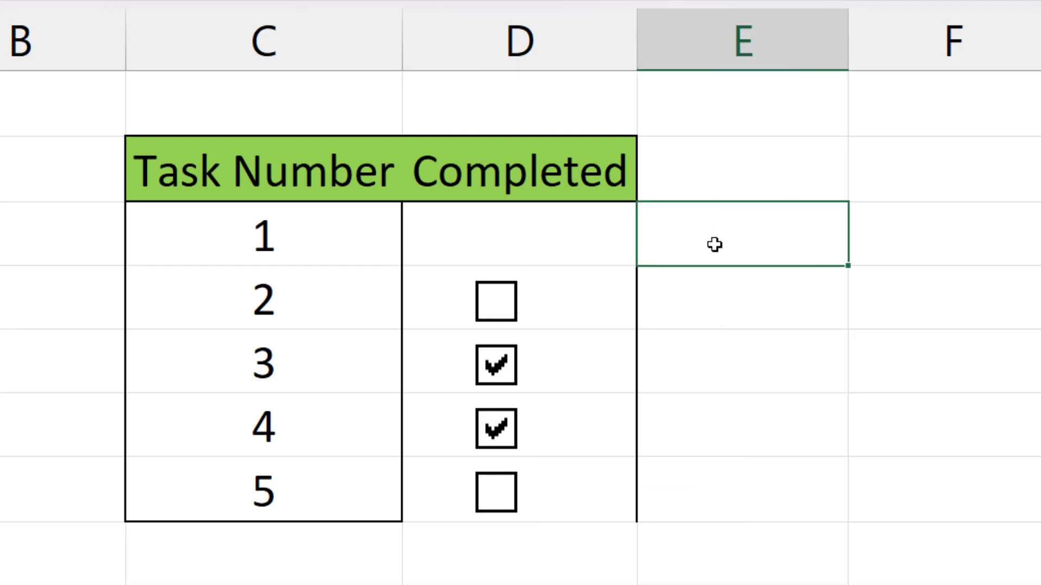
{"action": "mouse_move", "coordinate": [618, 294]}
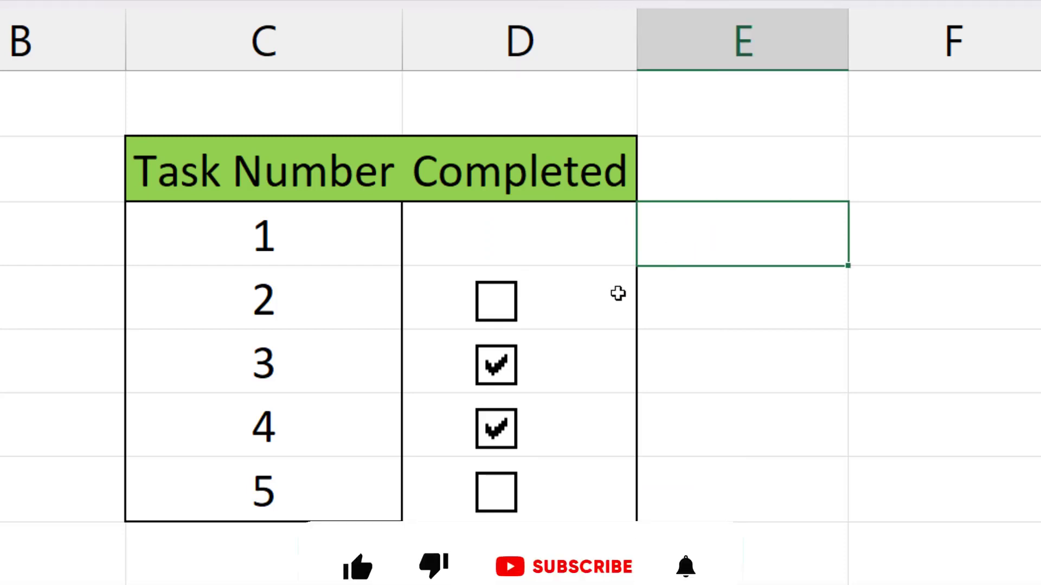